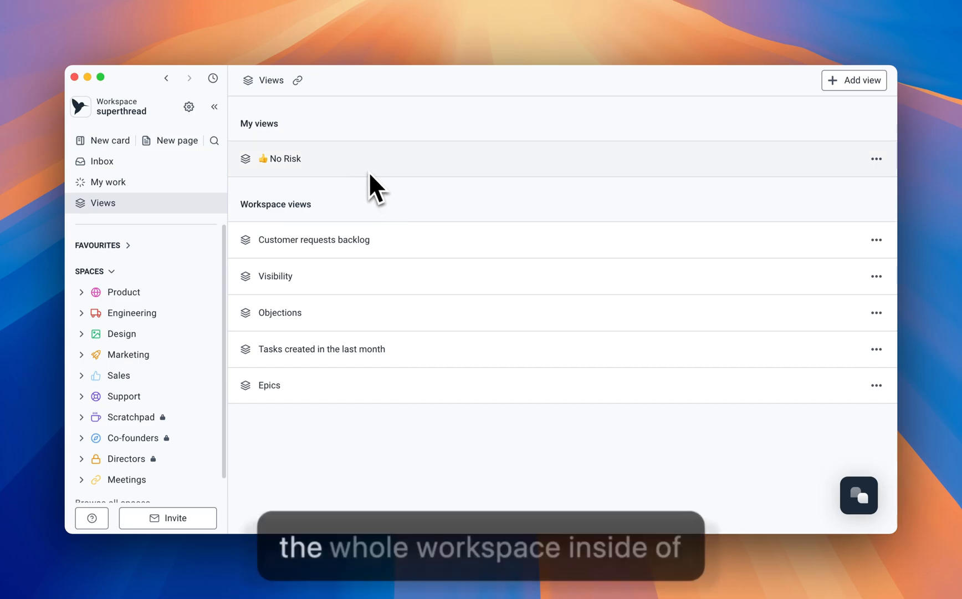
mouse_move(288, 249)
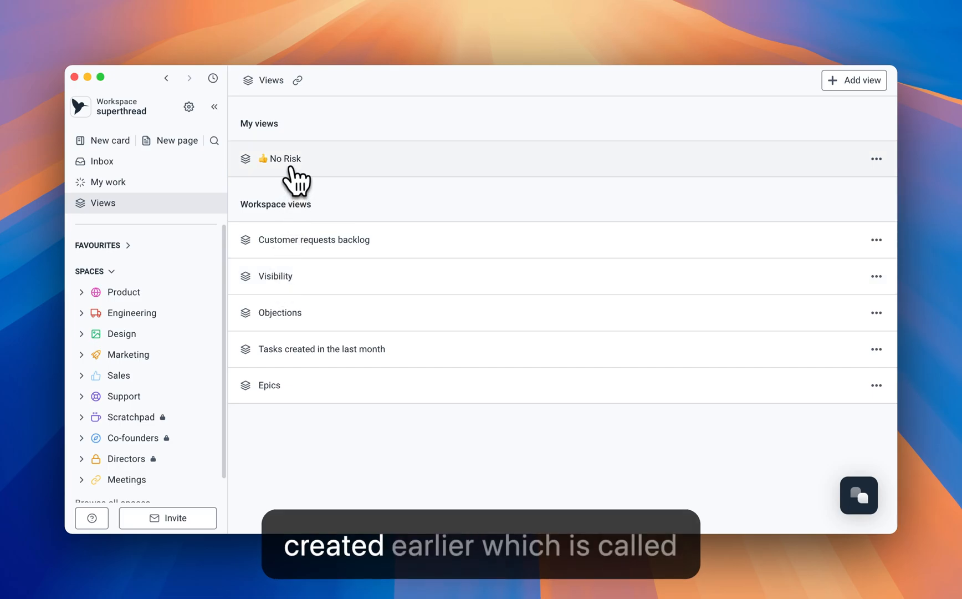
Open No Risk and flip its 'at risk' tag filter to includes, then back to excludes
click(285, 159)
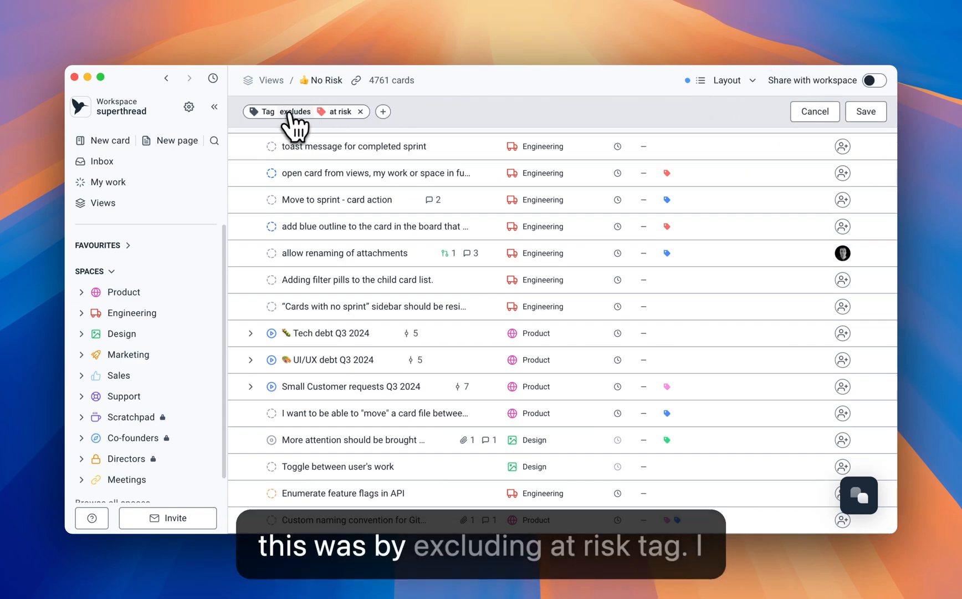
click(296, 111)
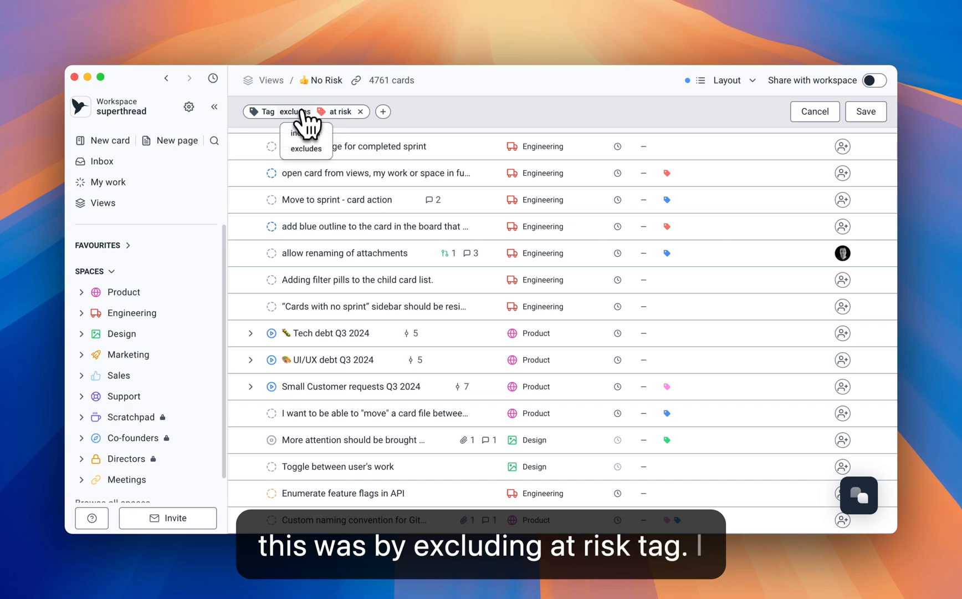
click(299, 133)
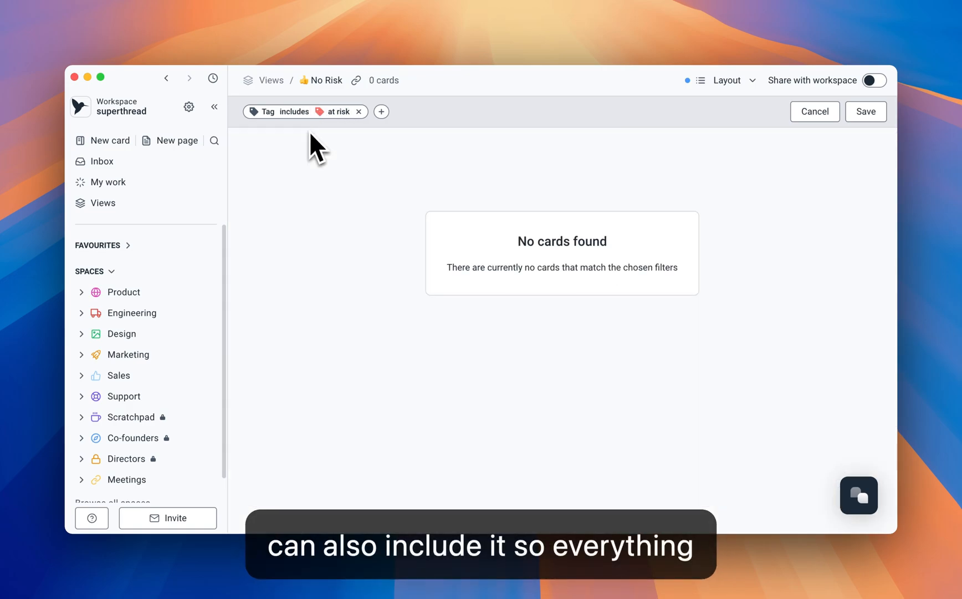
click(295, 111)
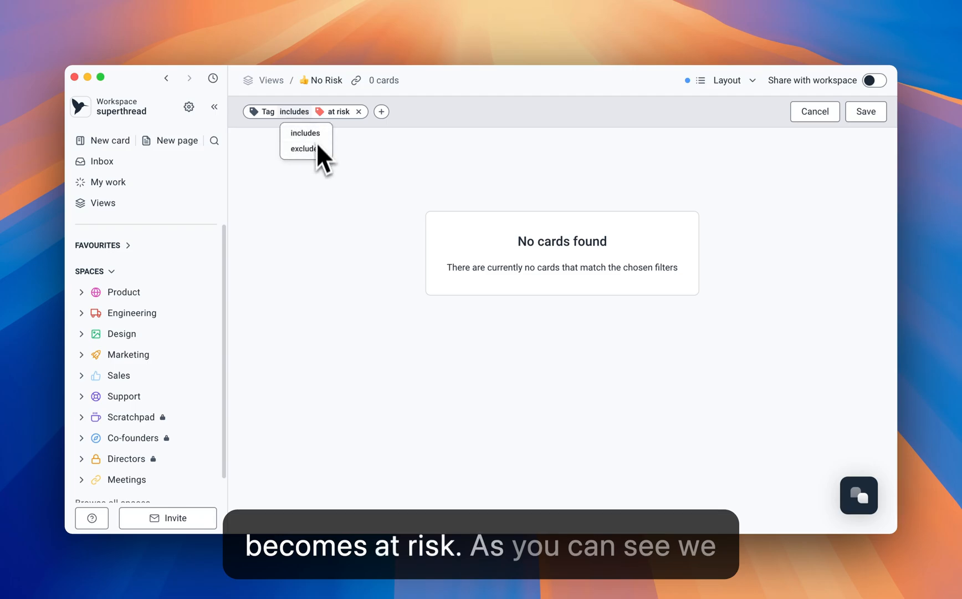
click(303, 148)
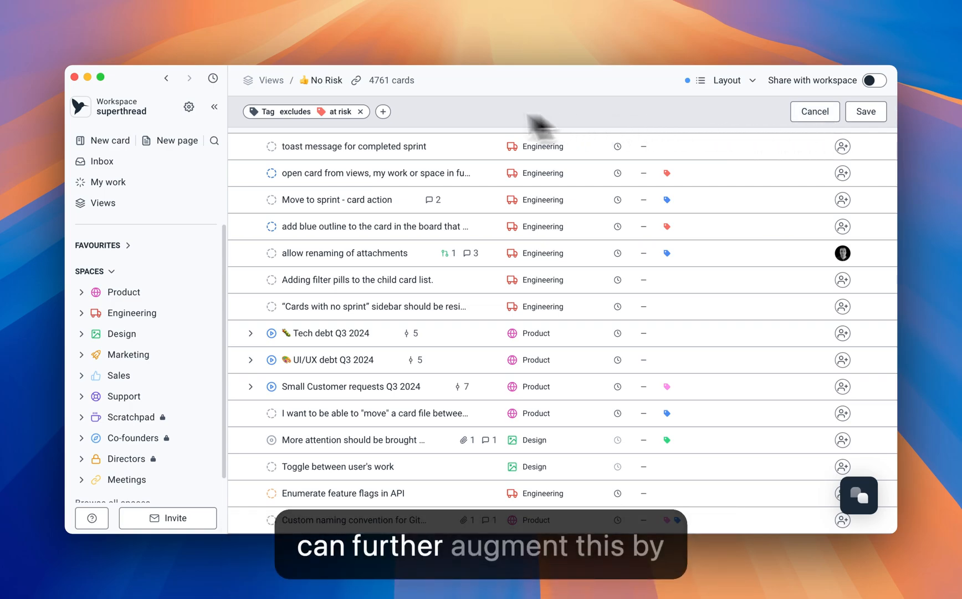
Add a Status 'In progress' filter to No Risk, save it, and return to Views
click(383, 111)
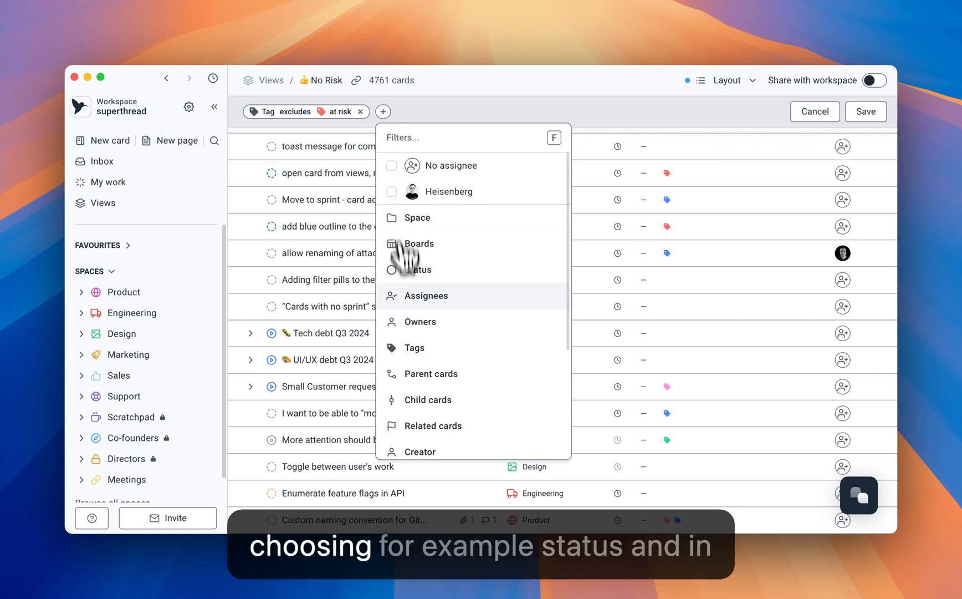
click(419, 269)
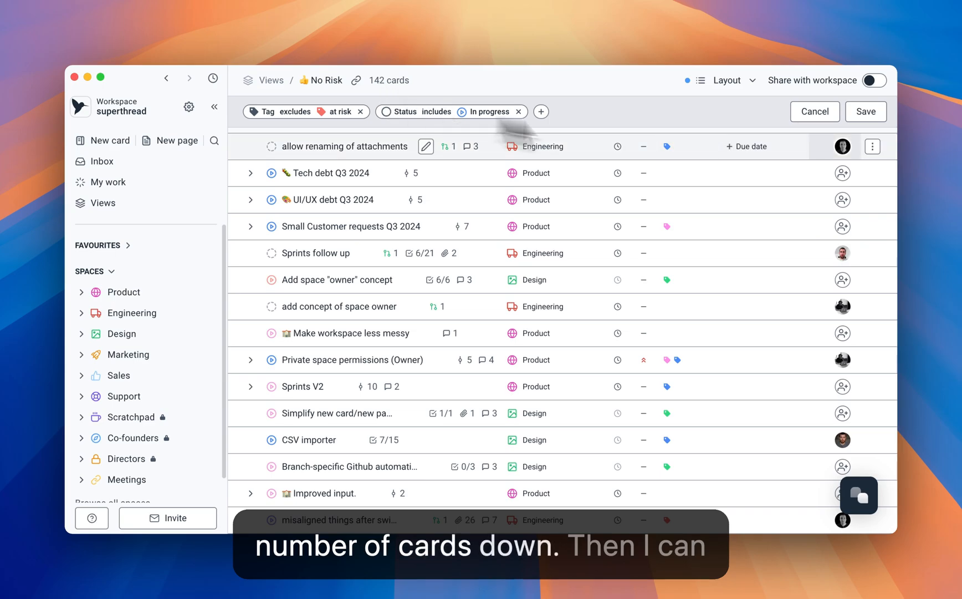
click(865, 111)
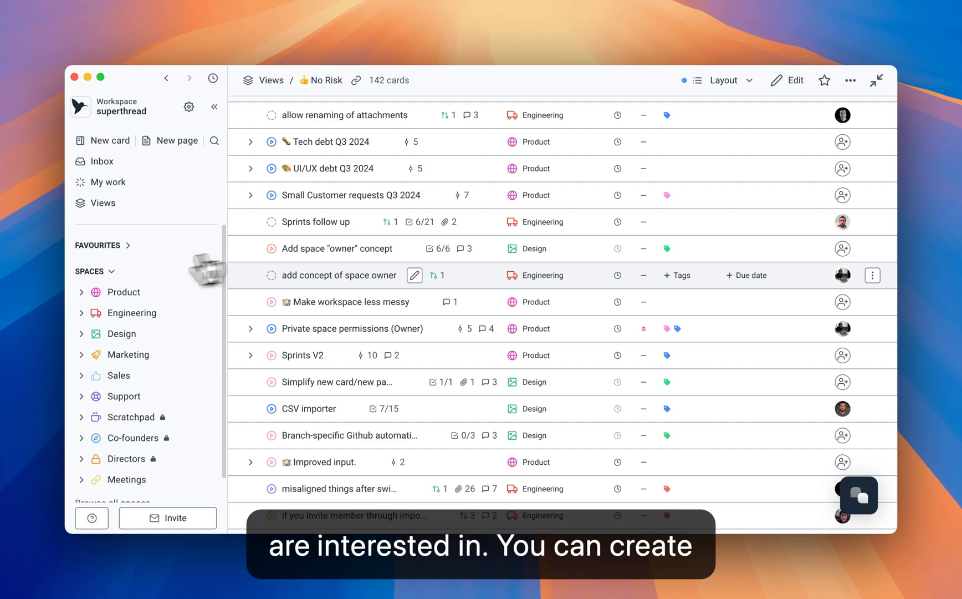
click(103, 203)
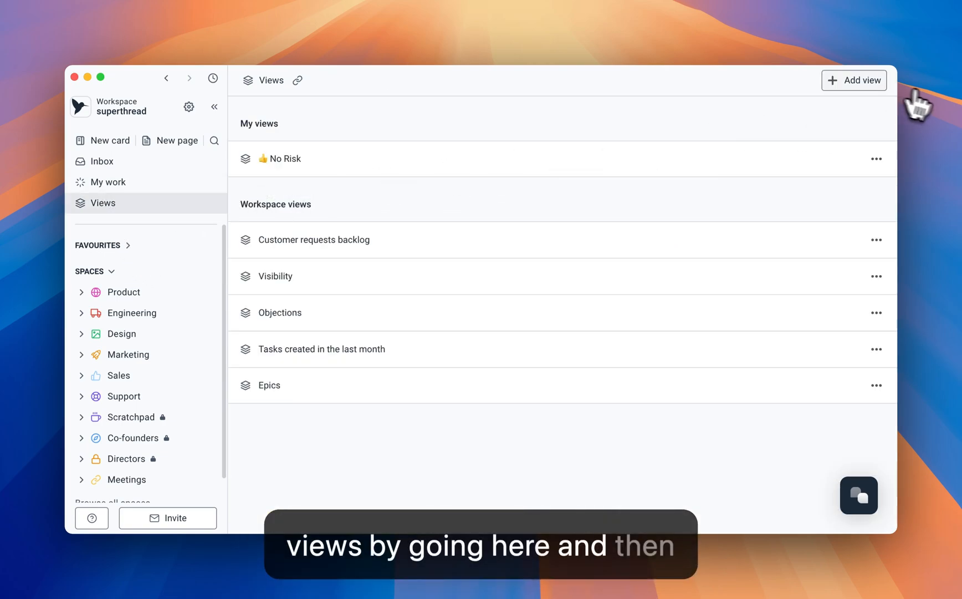
Start a new view and open the Product space's Roadmap board
click(854, 79)
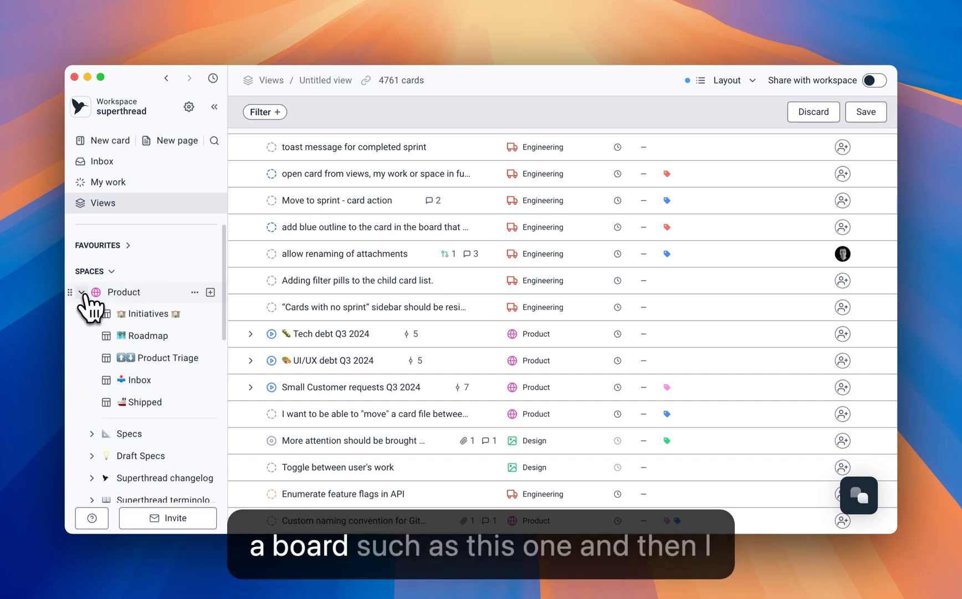
click(147, 336)
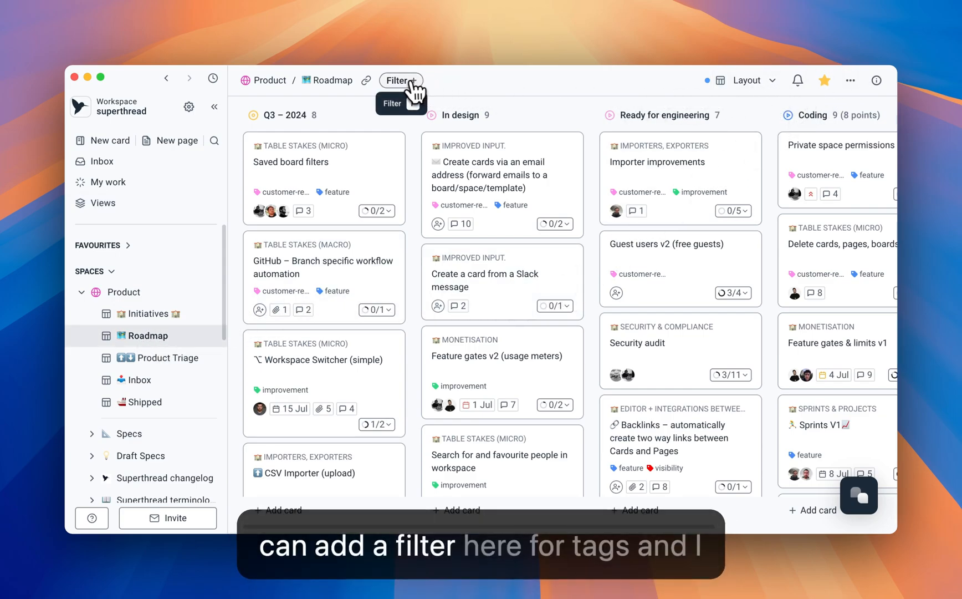
Filter Roadmap to the 'feature' tag and save the 20 cards as a view
click(401, 79)
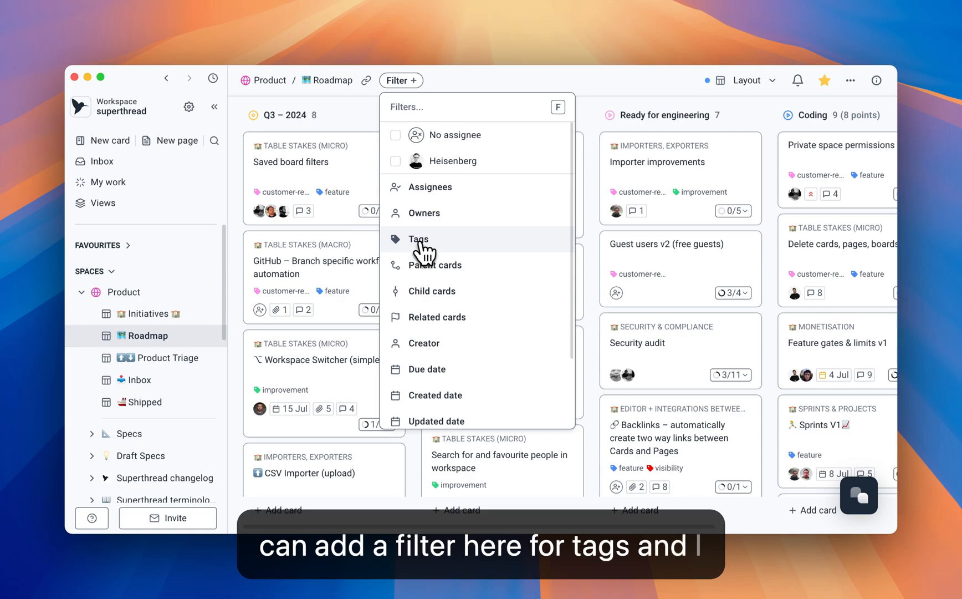
click(418, 239)
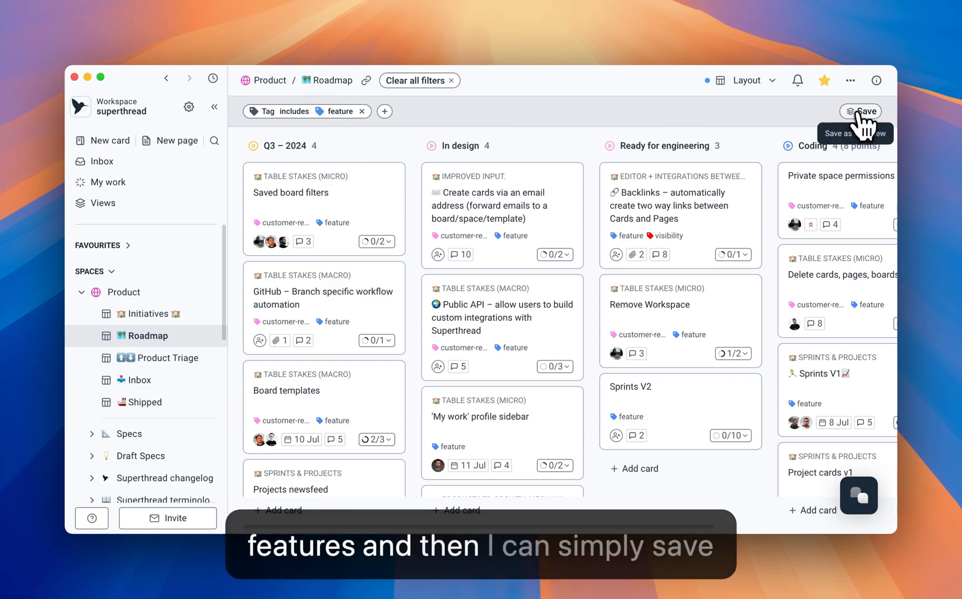
click(862, 111)
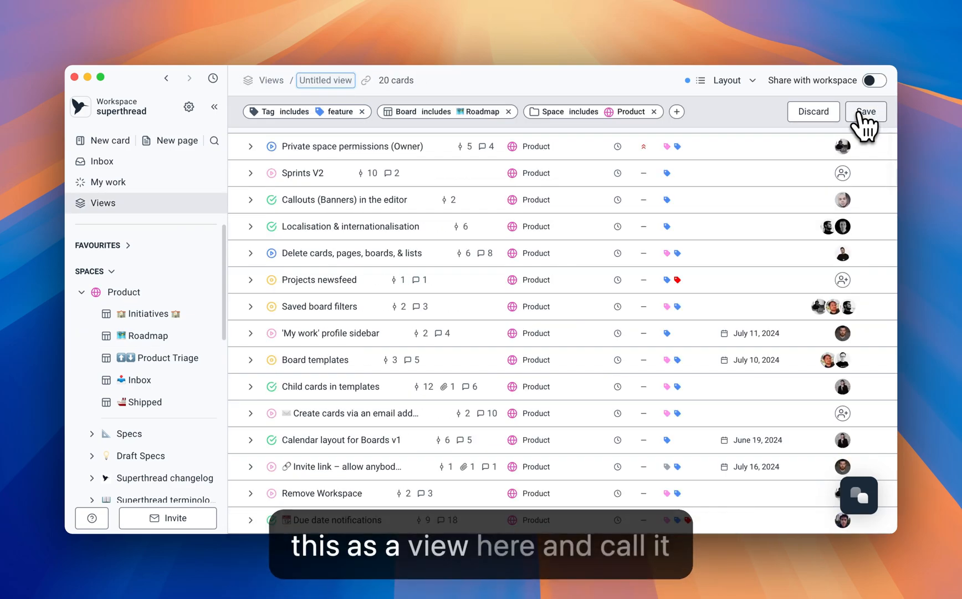
mouse_move(642, 90)
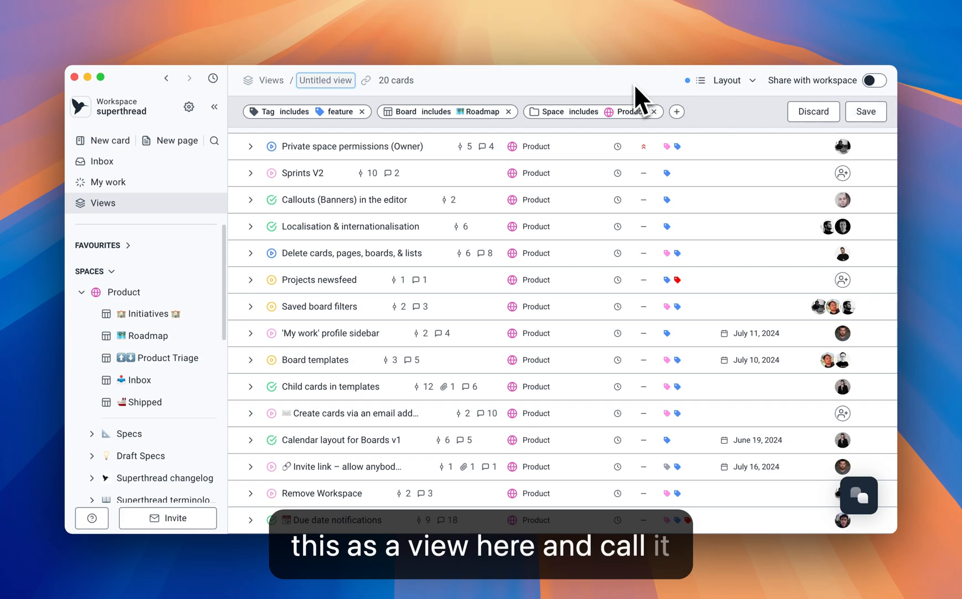
Title the view 'features', save it, and reopen it from the Views list
text(features)
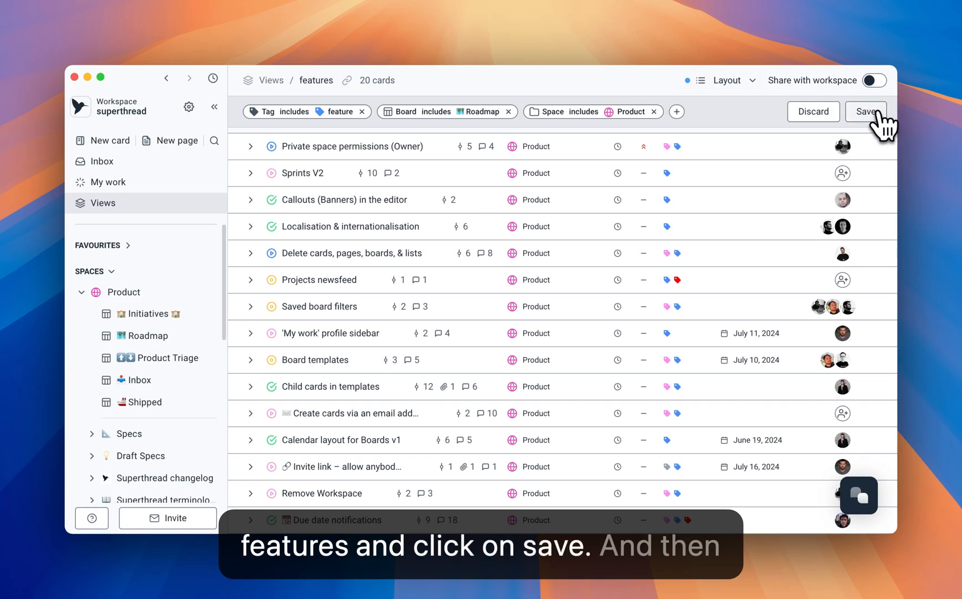
click(866, 111)
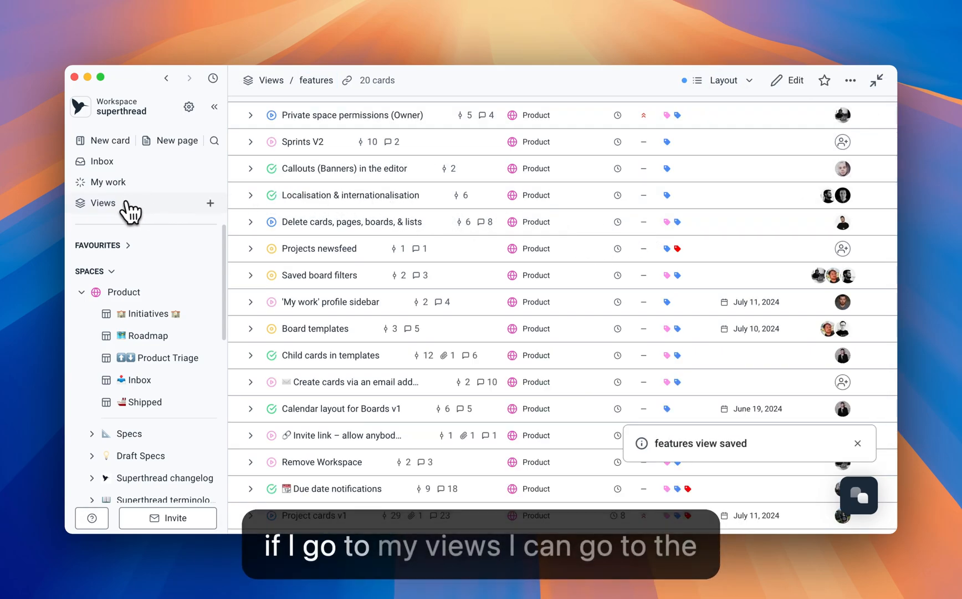
click(103, 203)
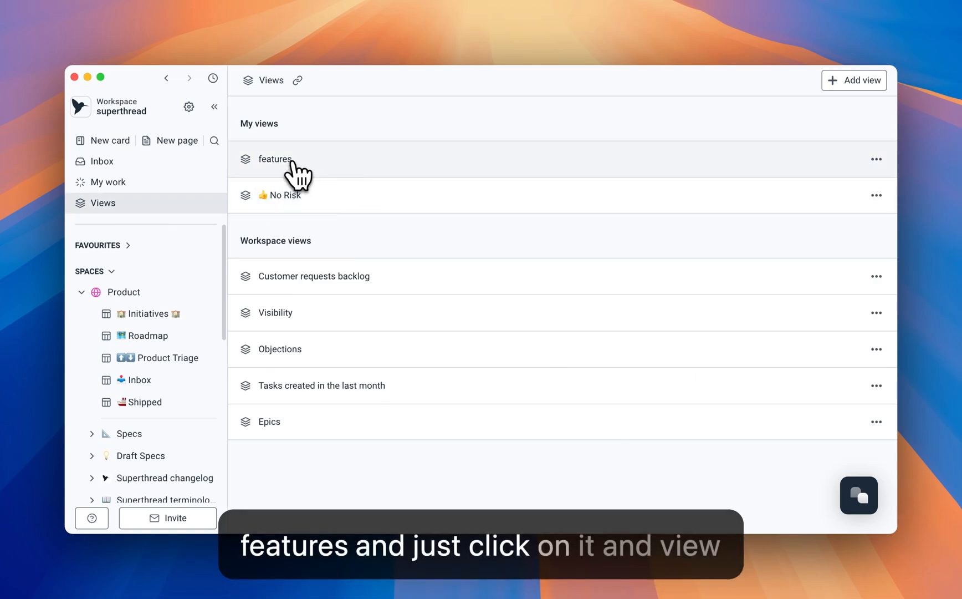
click(275, 159)
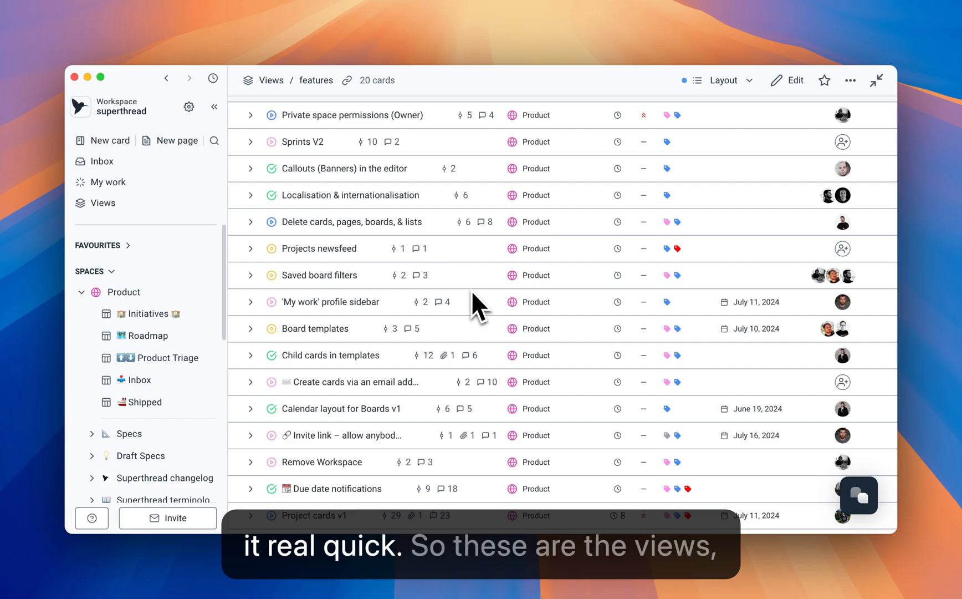